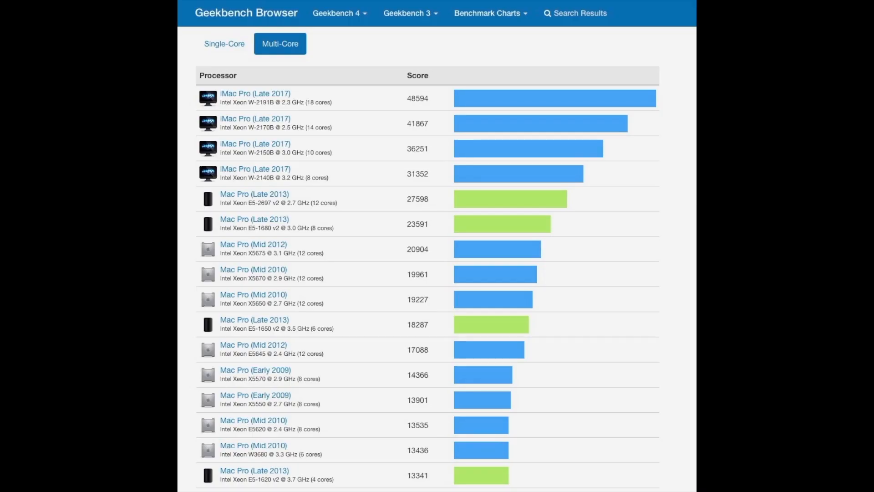
Switch the Mac Pro benchmark chart from multi-core to single-core scores
left_click(53, 131)
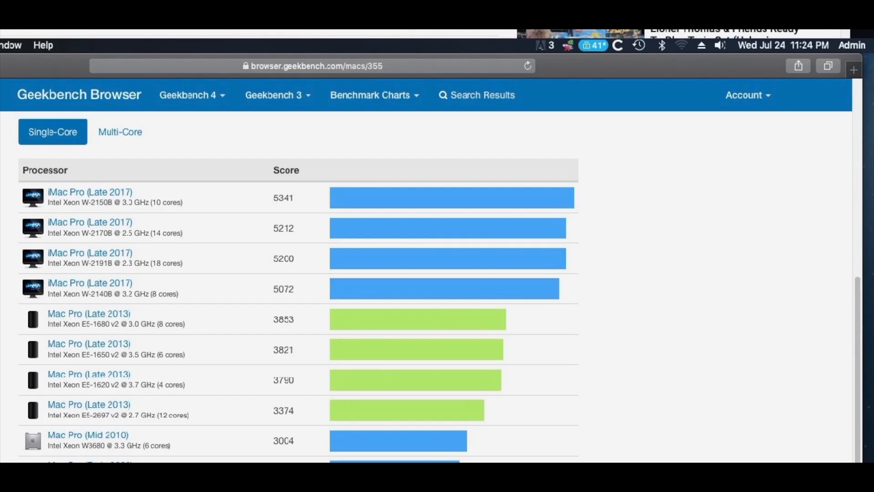